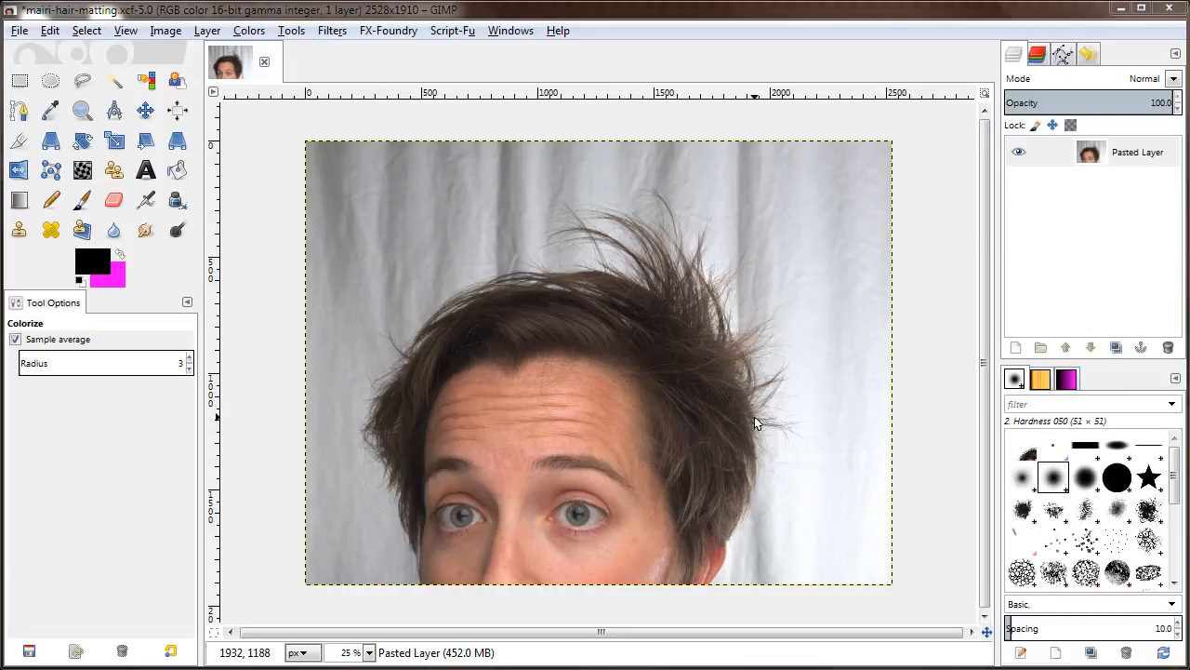
pyautogui.moveTo(706, 397)
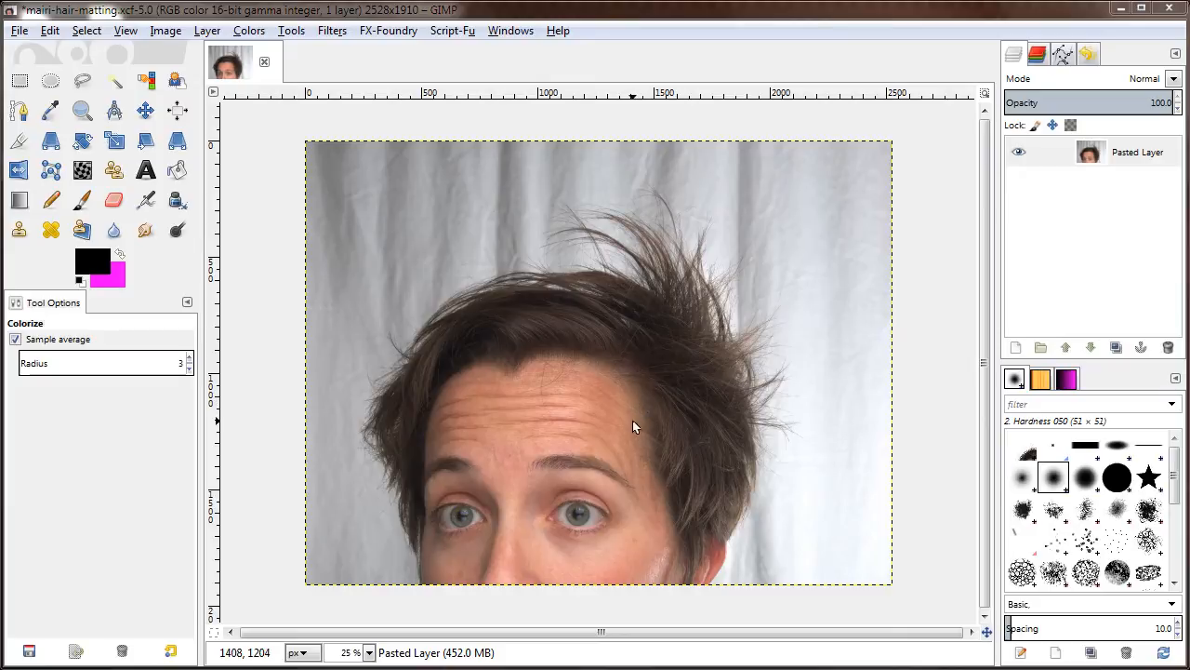
pyautogui.moveTo(633, 436)
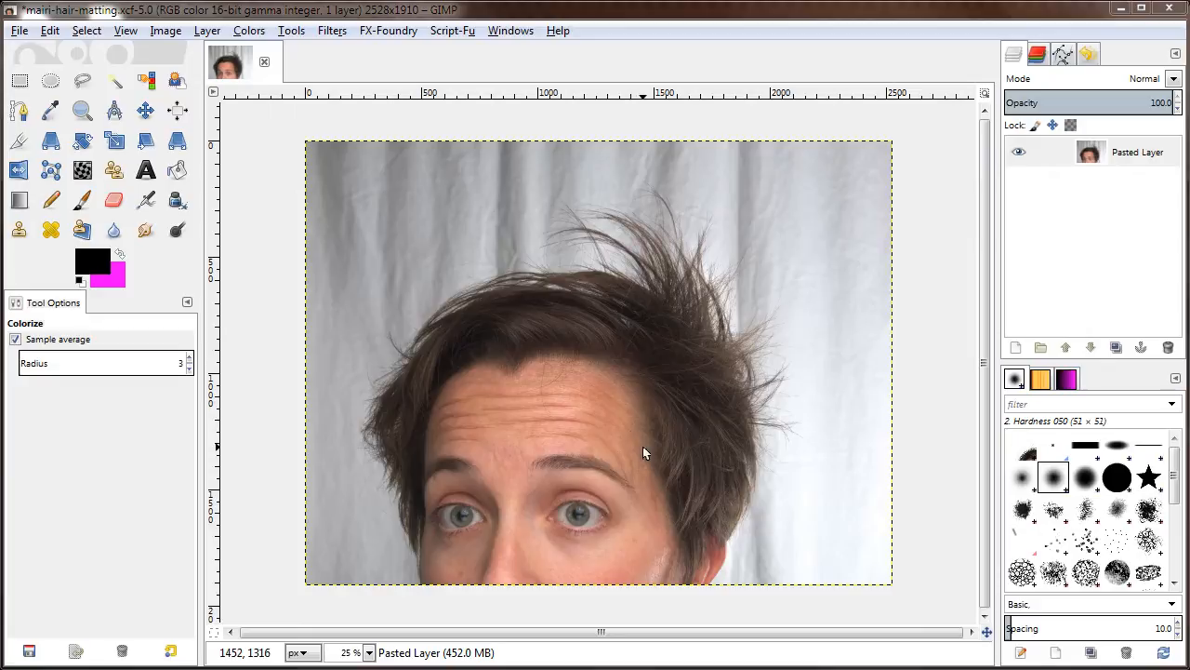
pyautogui.moveTo(637, 450)
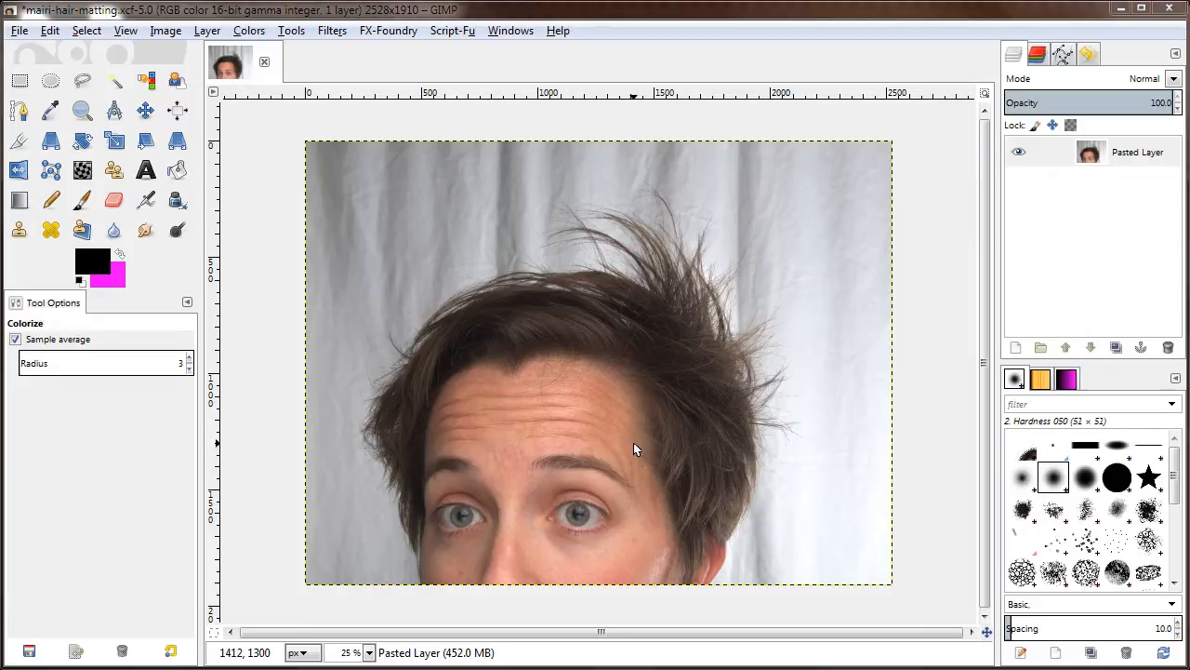
# - Pick the Foreground Select tool from the toolbox
pyautogui.click(177, 81)
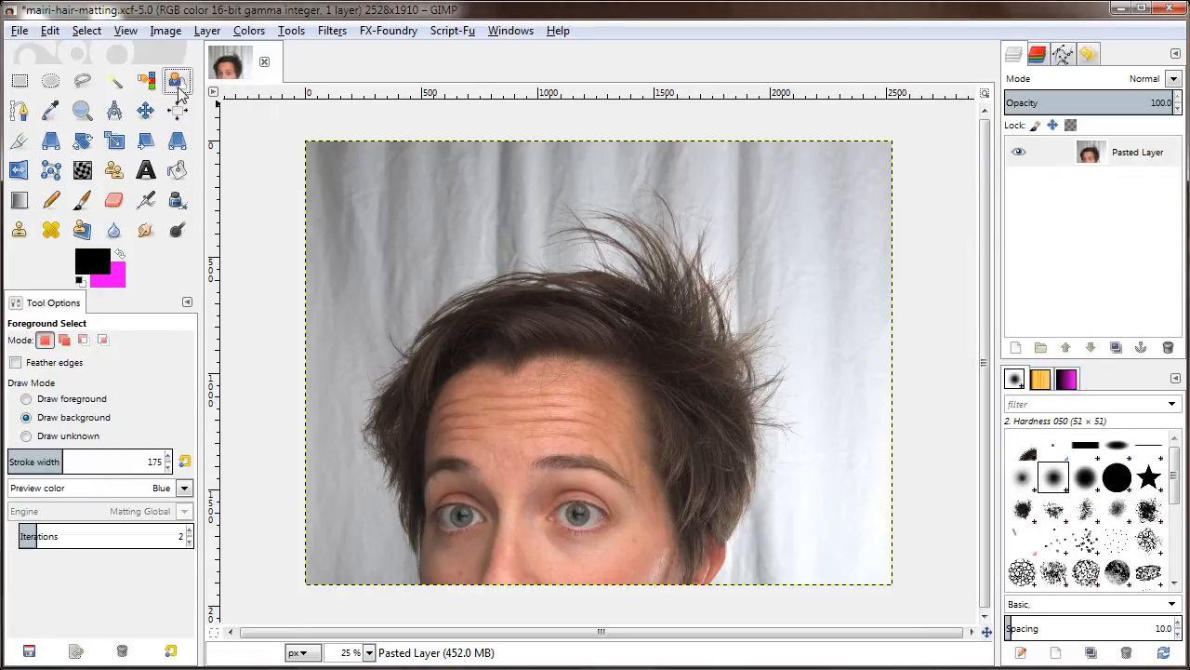
pyautogui.moveTo(177, 82)
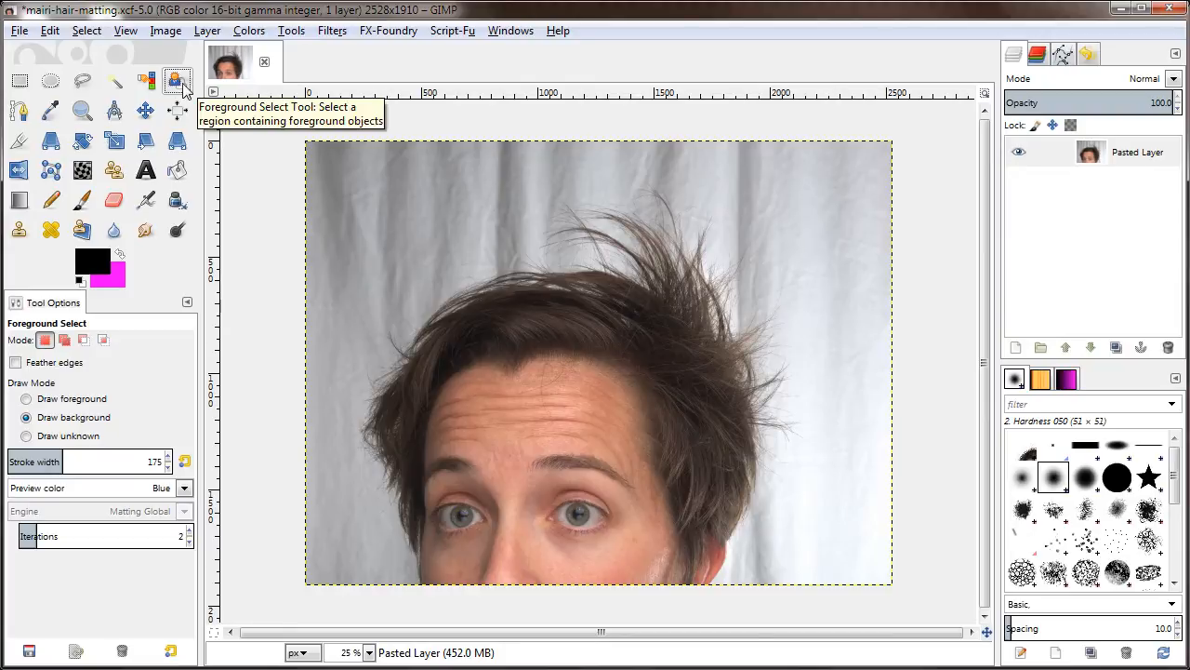
pyautogui.click(178, 81)
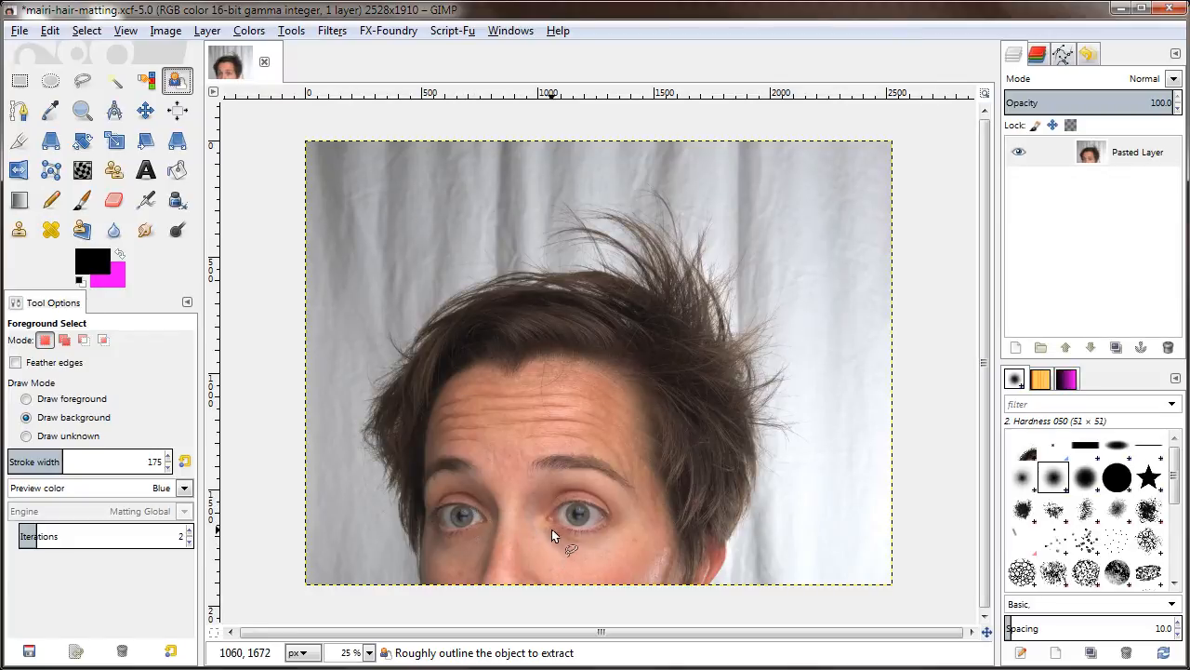
pyautogui.moveTo(553, 552)
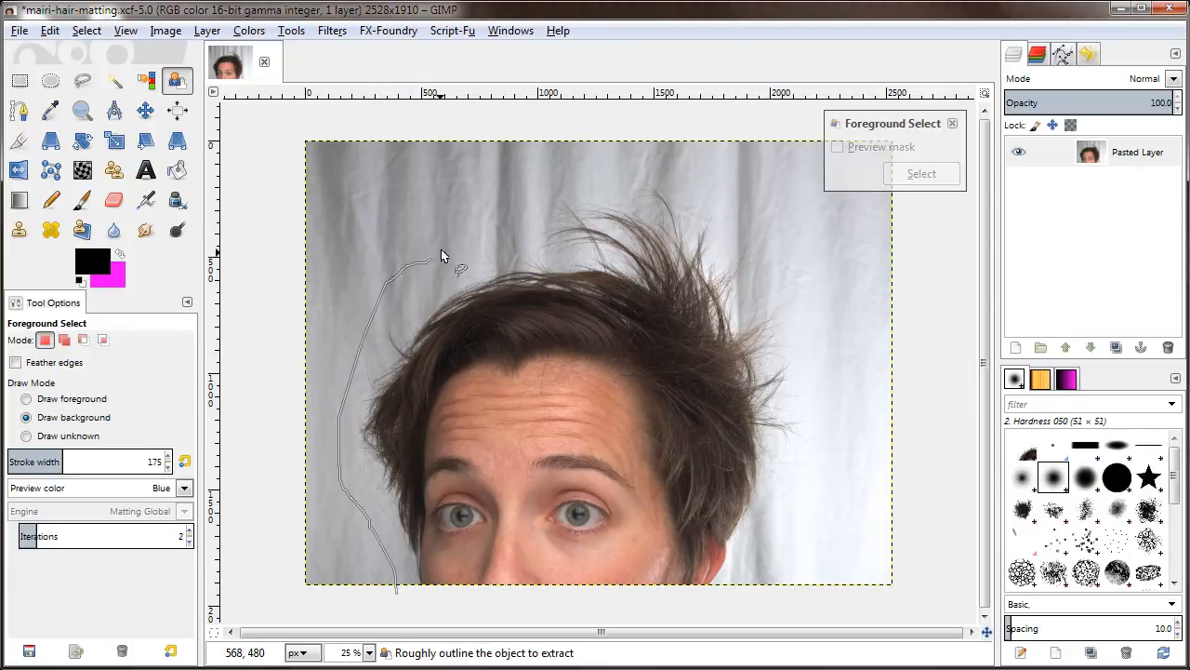
# - Drag a rough outline over the top of the hair and around the head's right side
pyautogui.moveTo(446, 265); pyautogui.dragTo(814, 358)
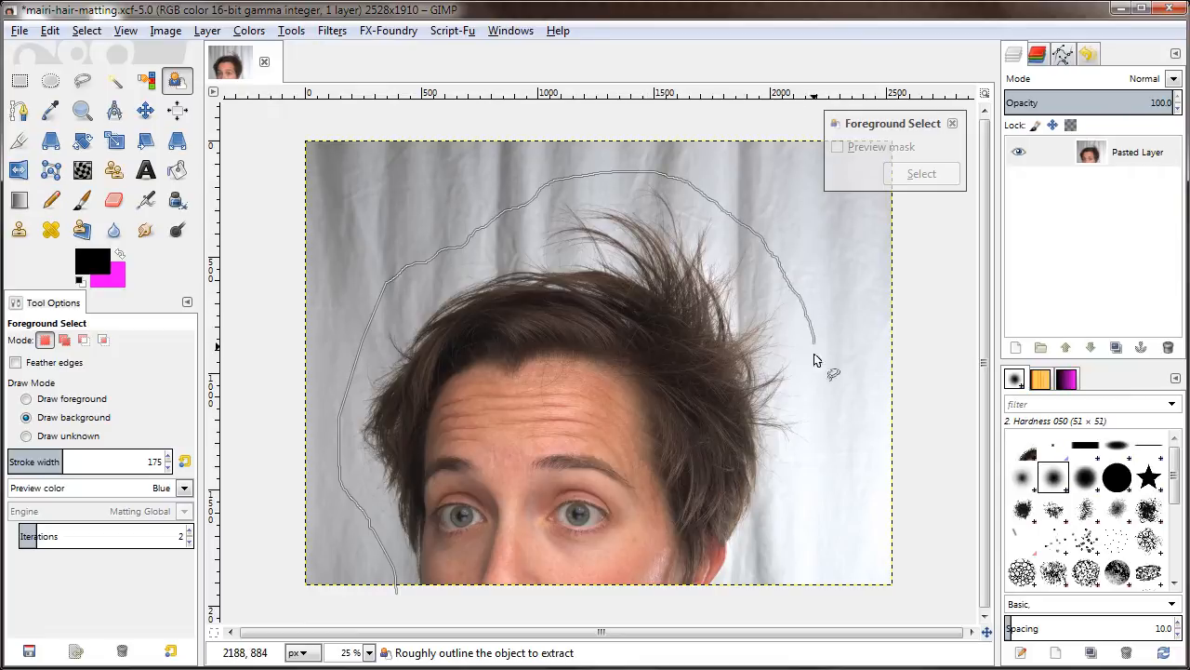
pyautogui.moveTo(814, 358); pyautogui.dragTo(730, 586)
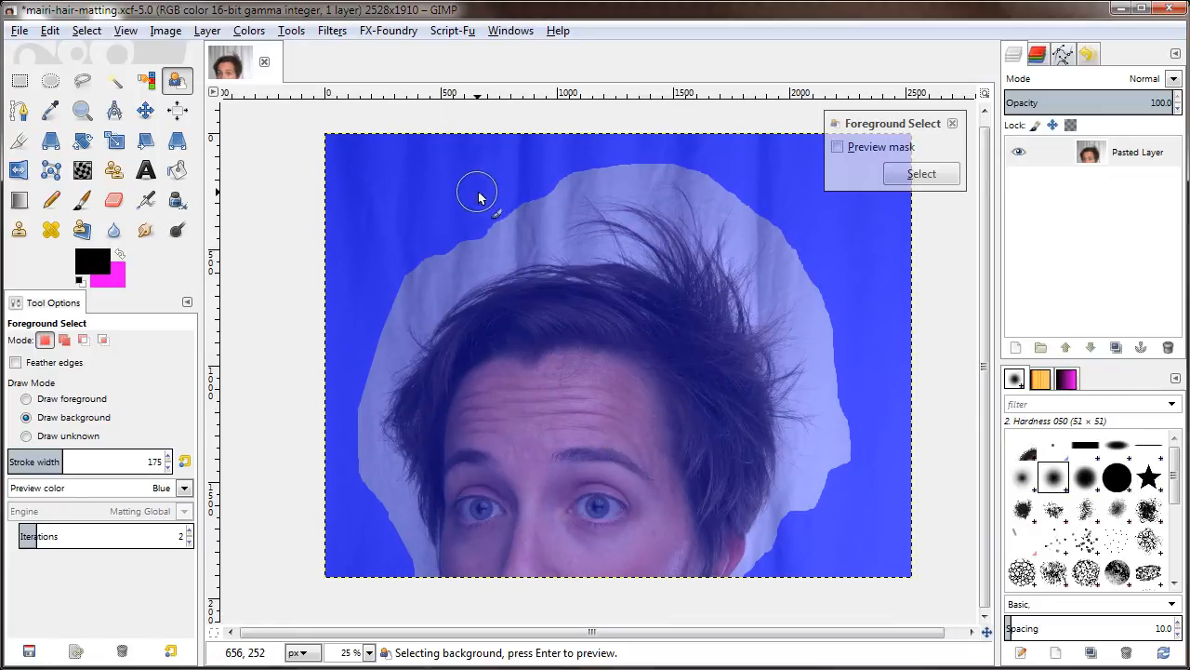
pyautogui.moveTo(362, 422)
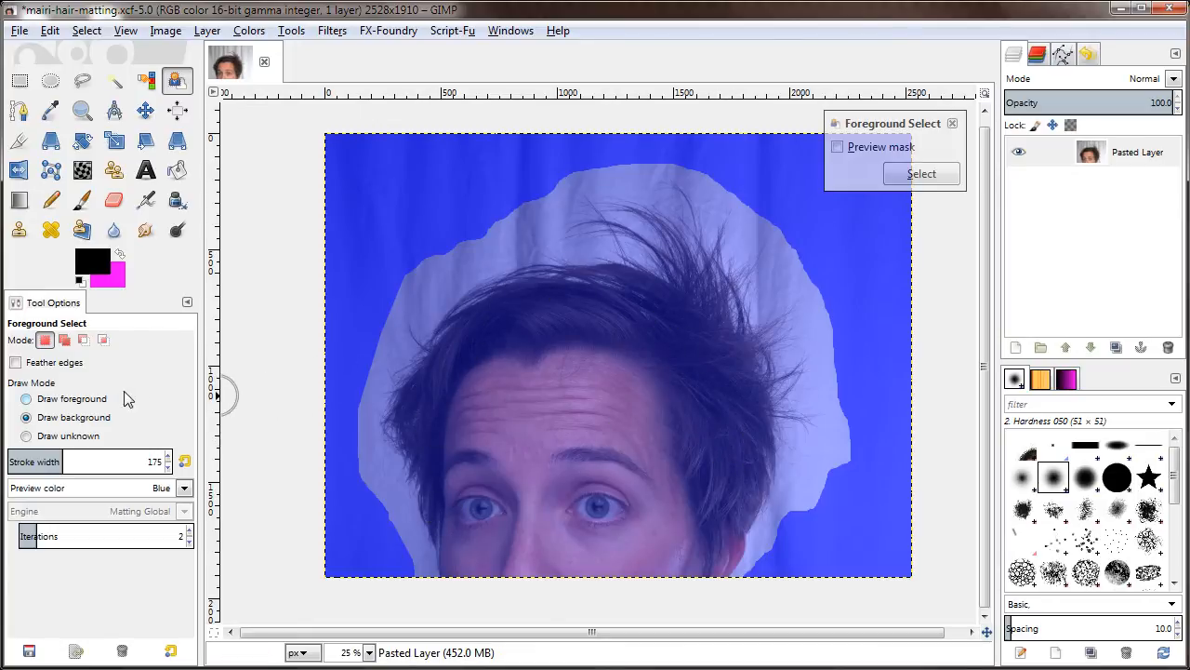
# - Switch to Draw foreground and paint strokes across the eye area and lower face
pyautogui.click(26, 399)
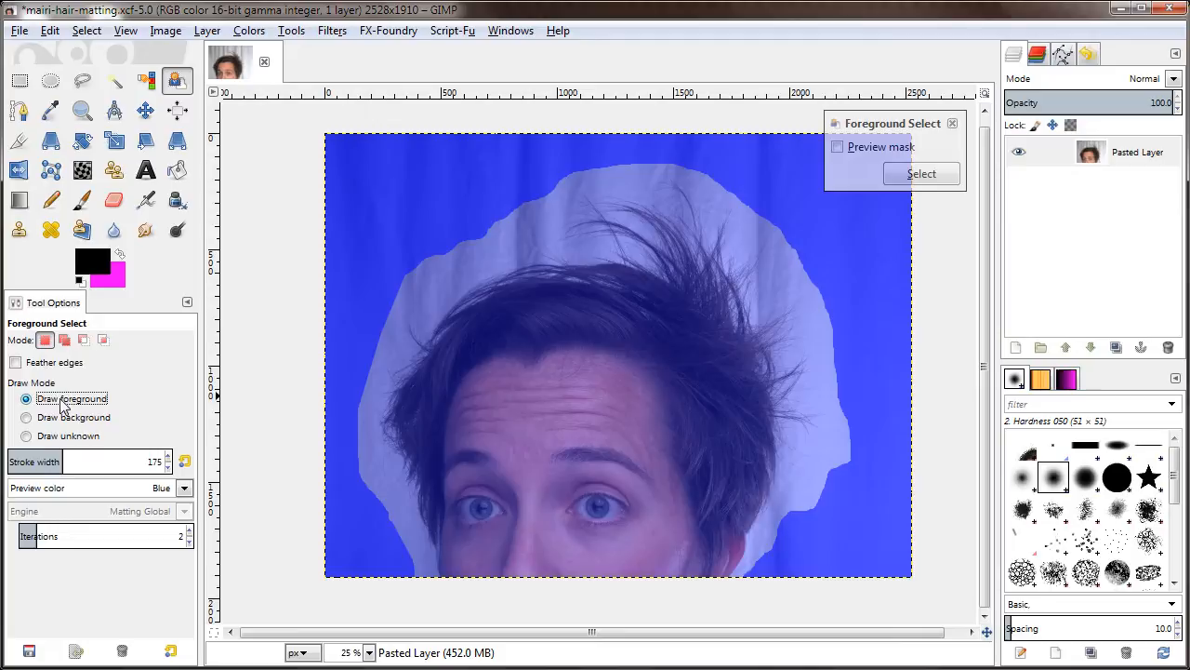
pyautogui.moveTo(516, 511)
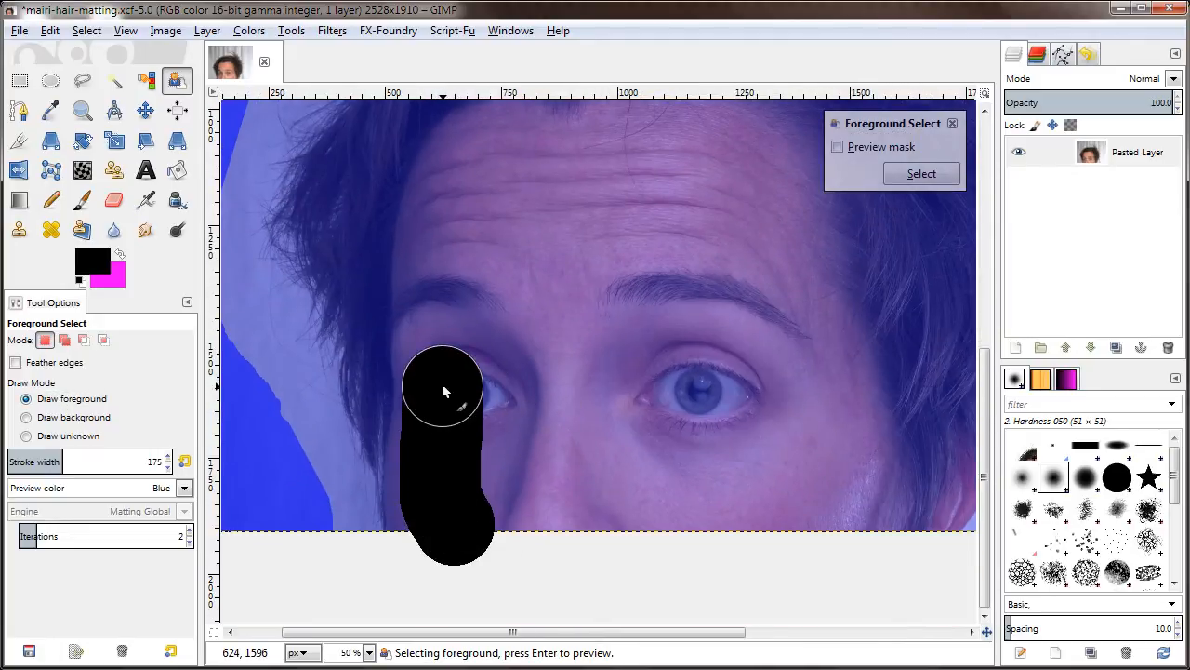
pyautogui.moveTo(441, 391); pyautogui.dragTo(474, 344)
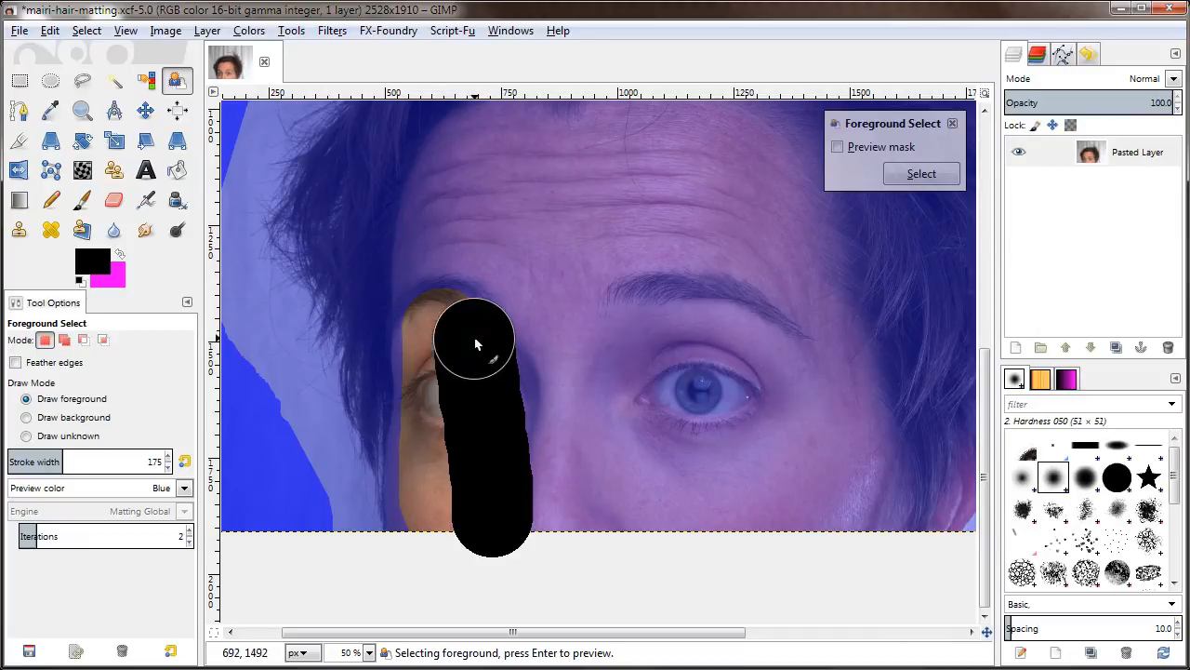
pyautogui.moveTo(475, 344); pyautogui.dragTo(641, 362)
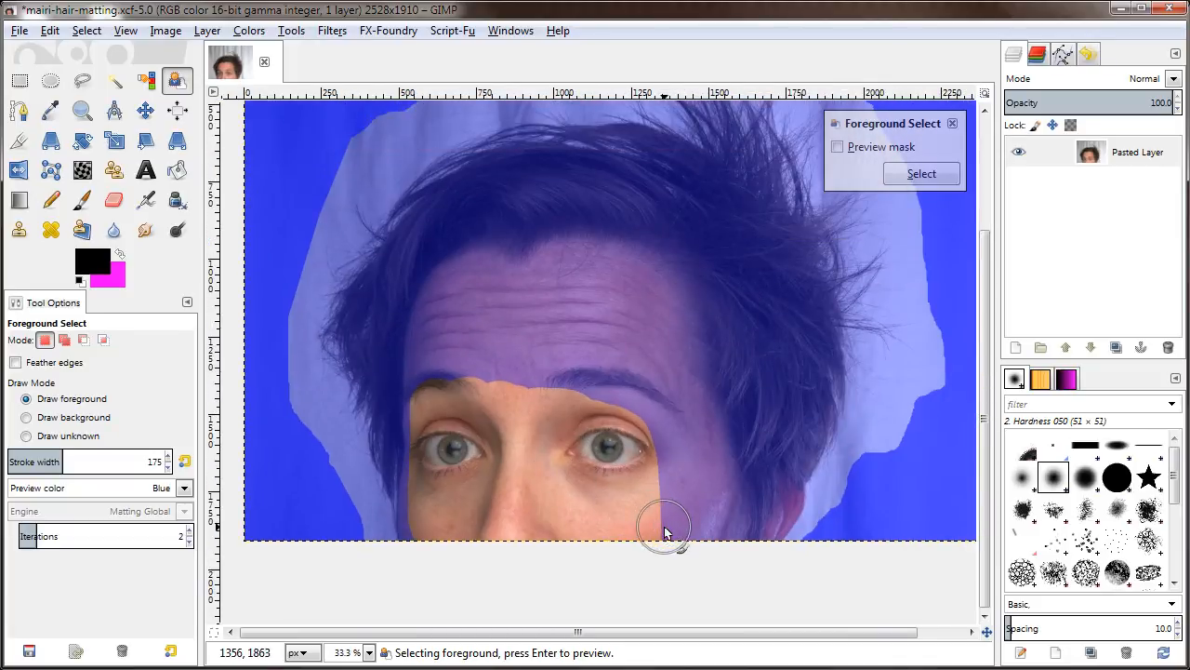
pyautogui.moveTo(670, 534); pyautogui.dragTo(430, 484)
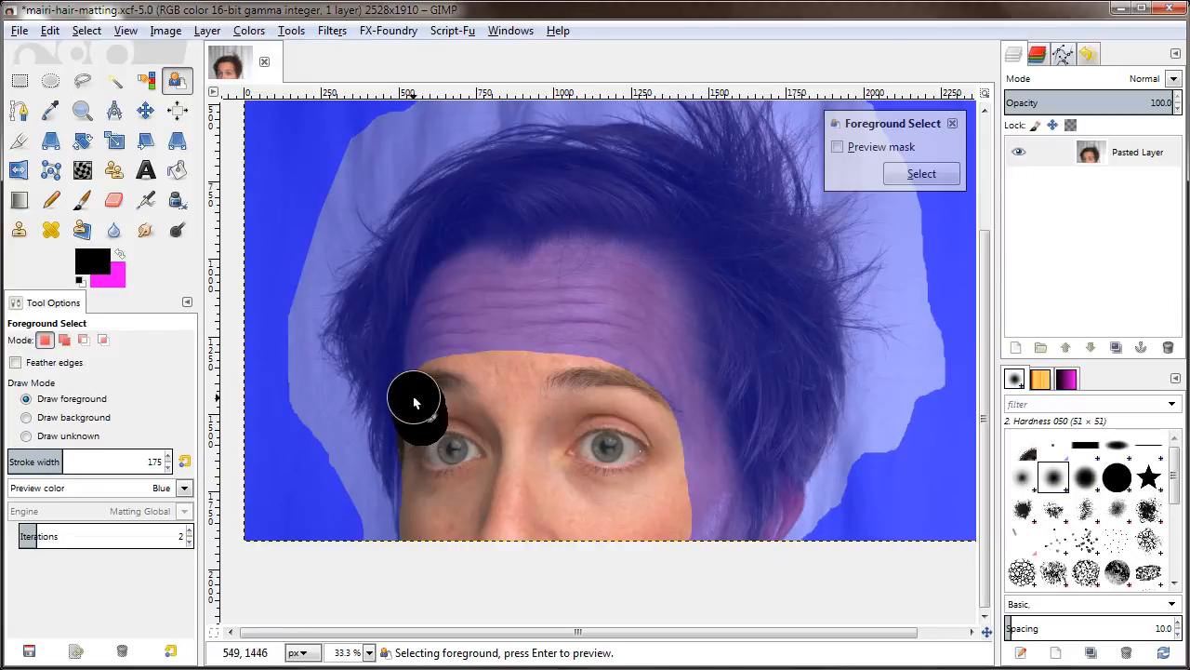
# - Paint foreground strokes over the left, top and right hair and the forehead
pyautogui.moveTo(415, 403); pyautogui.dragTo(432, 243)
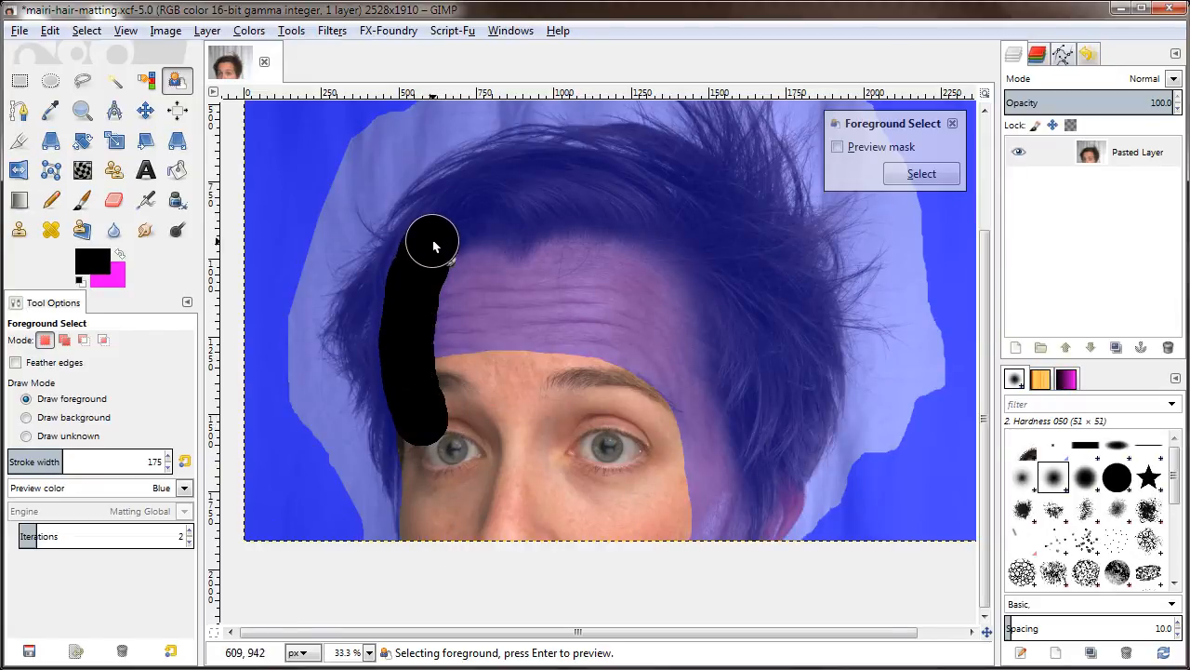
pyautogui.moveTo(433, 244); pyautogui.dragTo(619, 228)
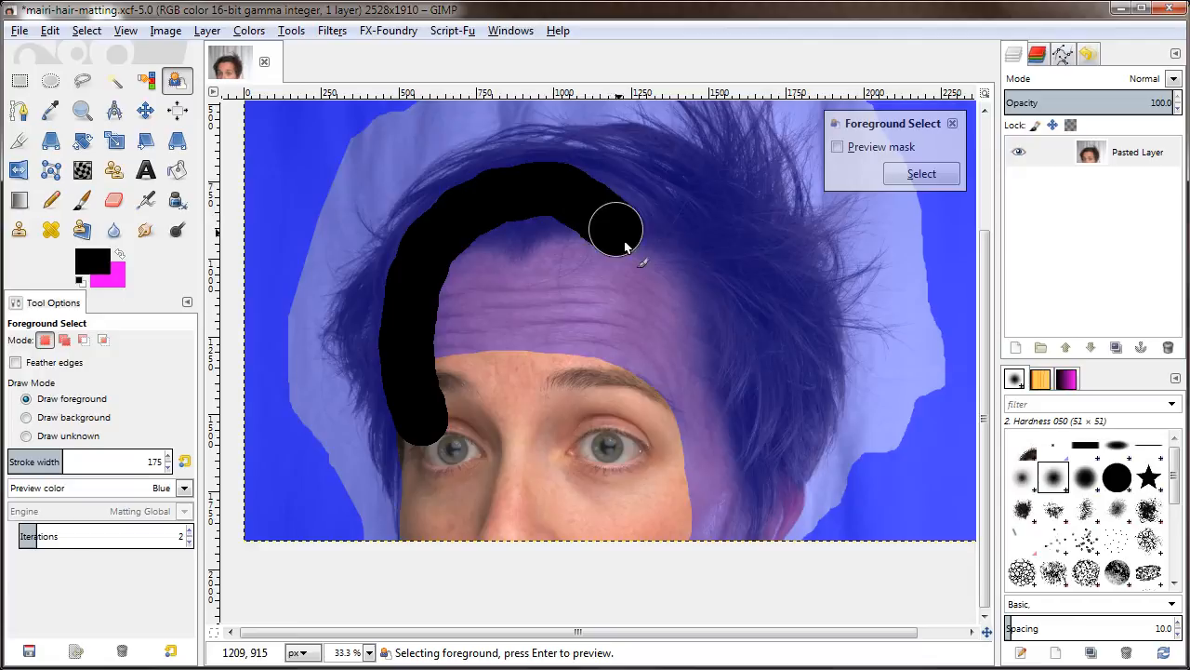
pyautogui.moveTo(613, 228); pyautogui.dragTo(502, 228)
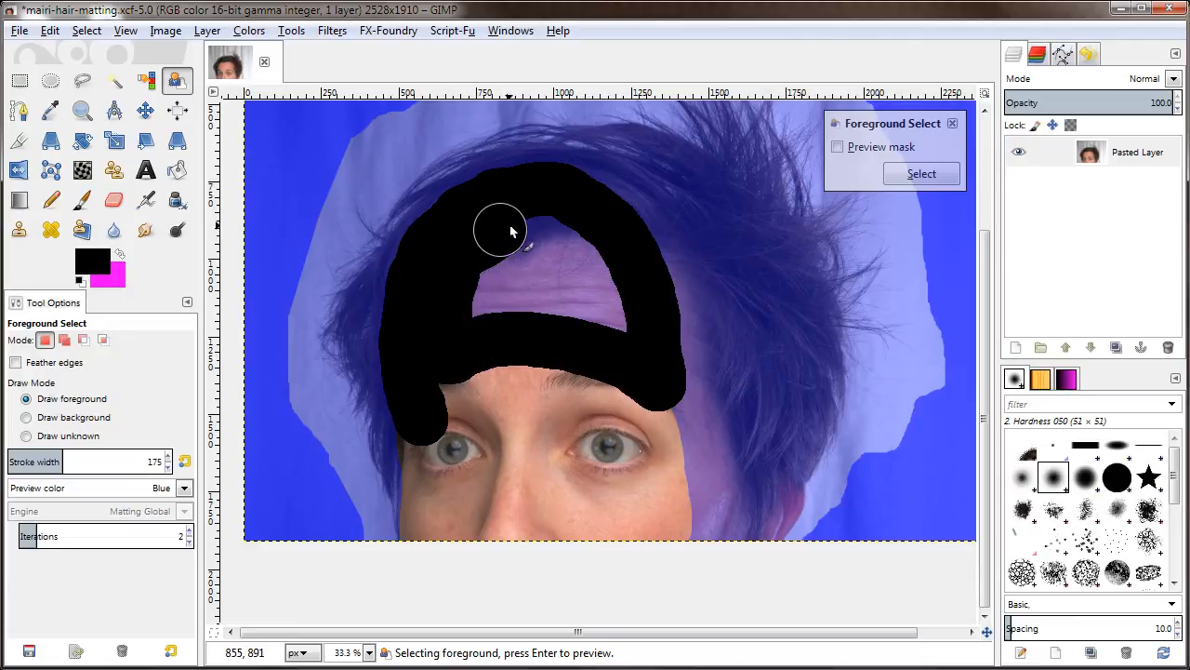
pyautogui.moveTo(502, 231); pyautogui.dragTo(553, 307)
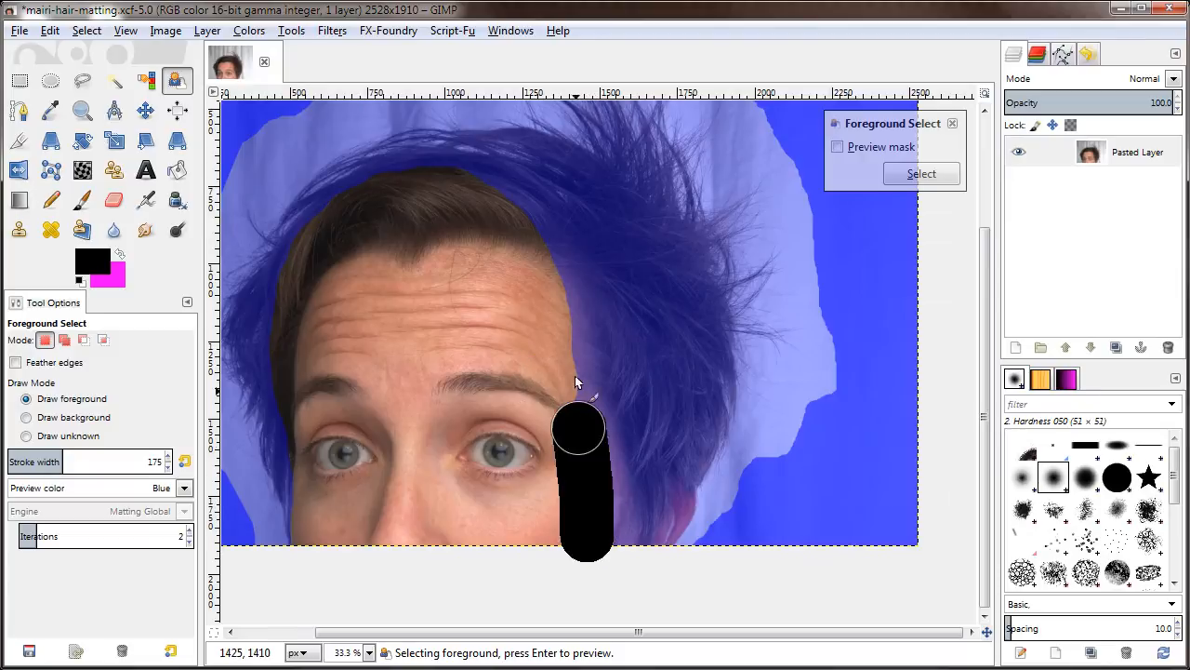
pyautogui.moveTo(579, 428); pyautogui.dragTo(558, 298)
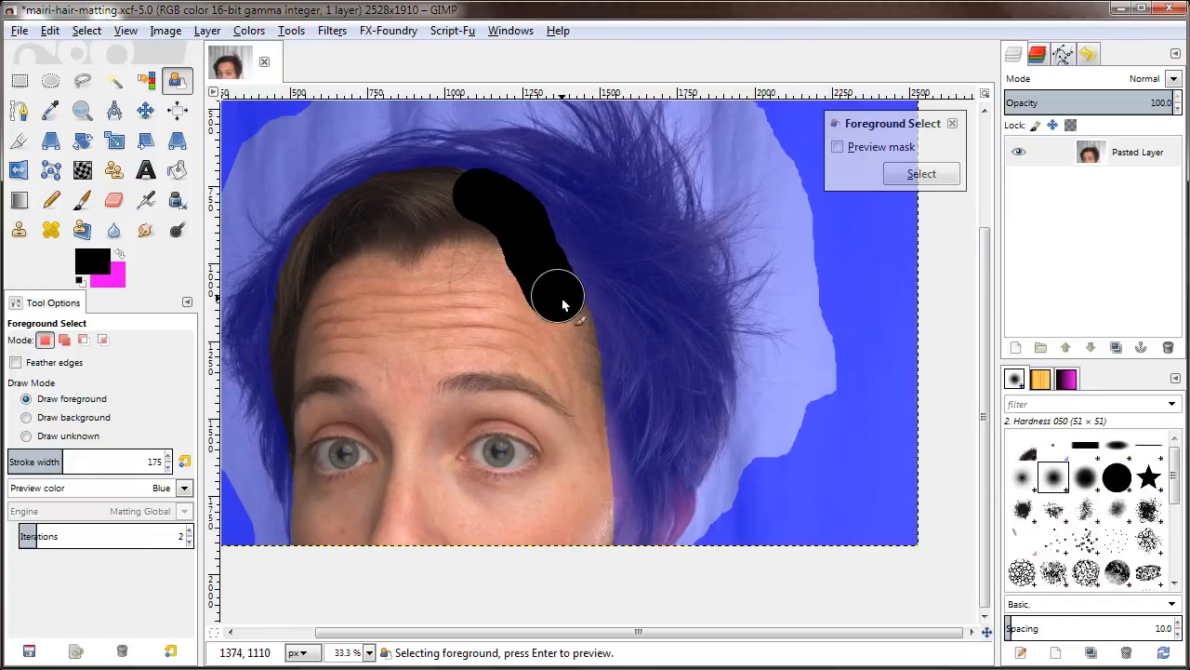
pyautogui.moveTo(558, 297); pyautogui.dragTo(628, 241)
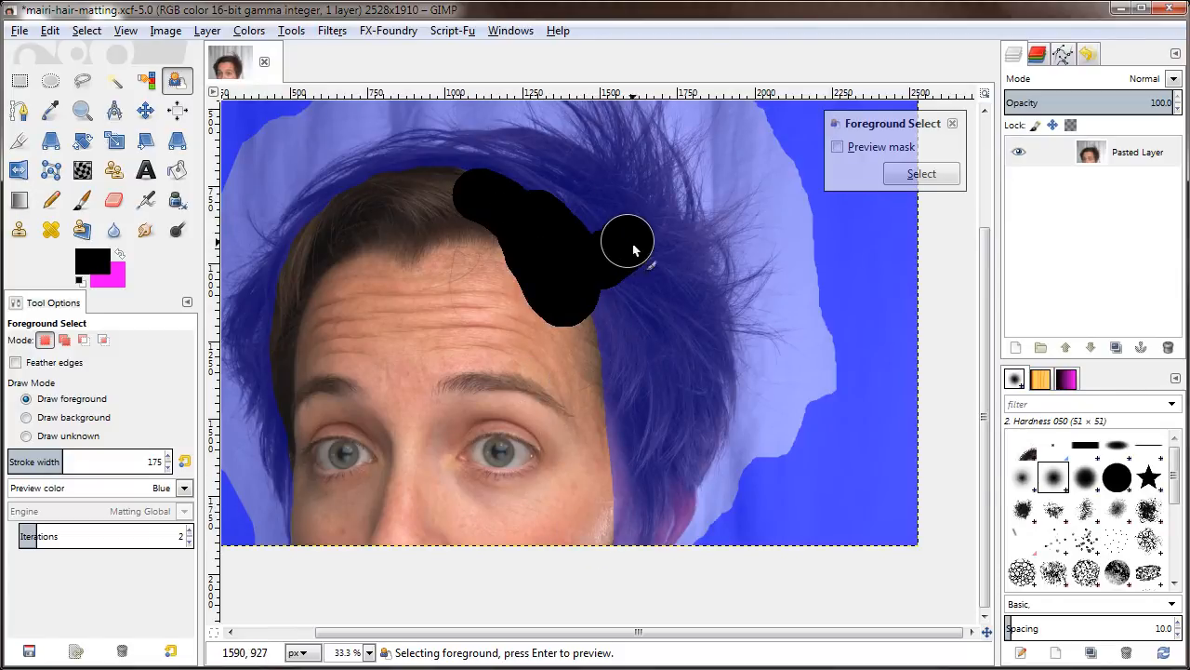
pyautogui.moveTo(628, 242); pyautogui.dragTo(637, 540)
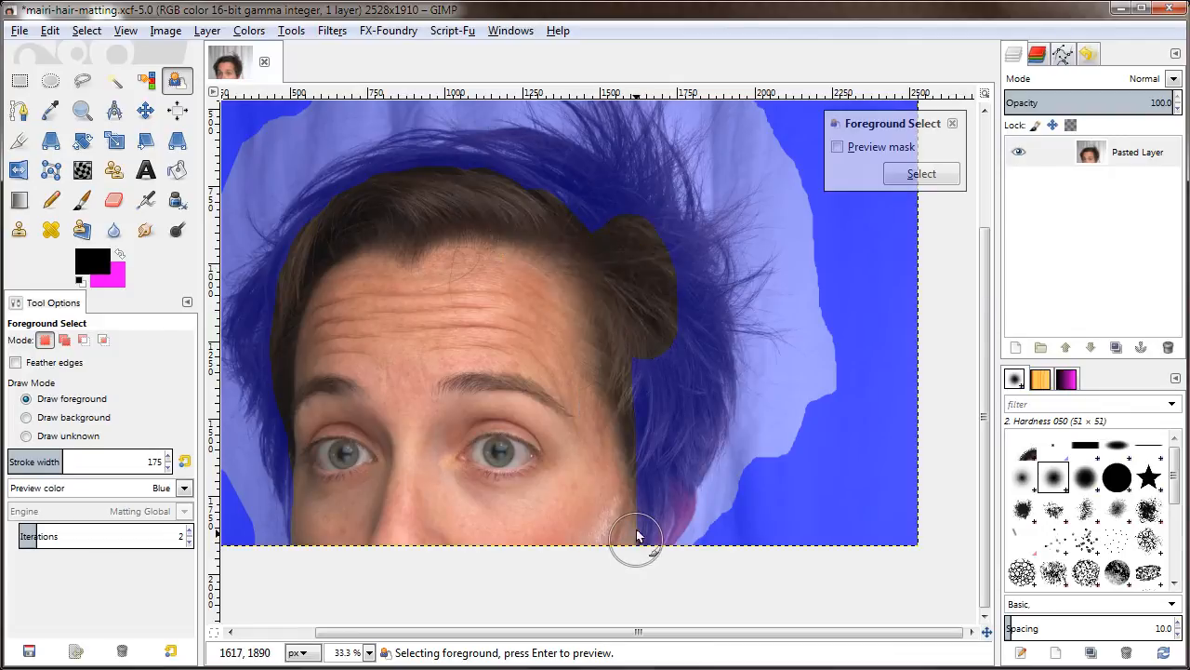
pyautogui.moveTo(638, 537); pyautogui.dragTo(646, 258)
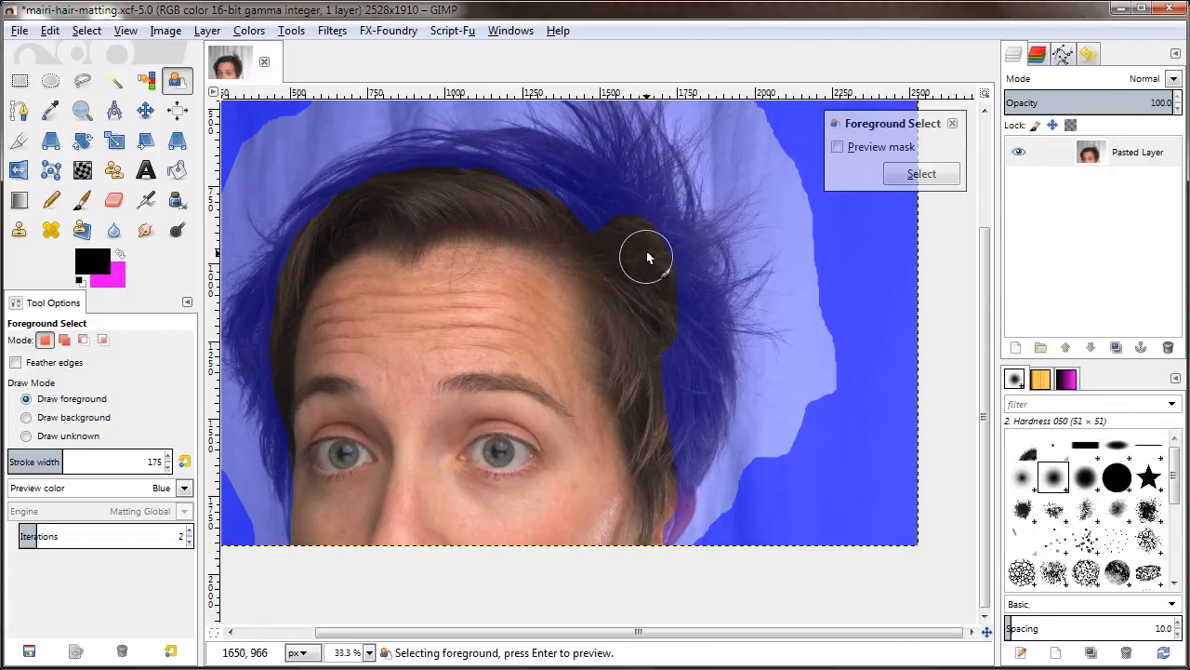
# - Add foreground strokes on the right hair, right edge, top hairline and upper left hair
pyautogui.moveTo(647, 258); pyautogui.dragTo(656, 516)
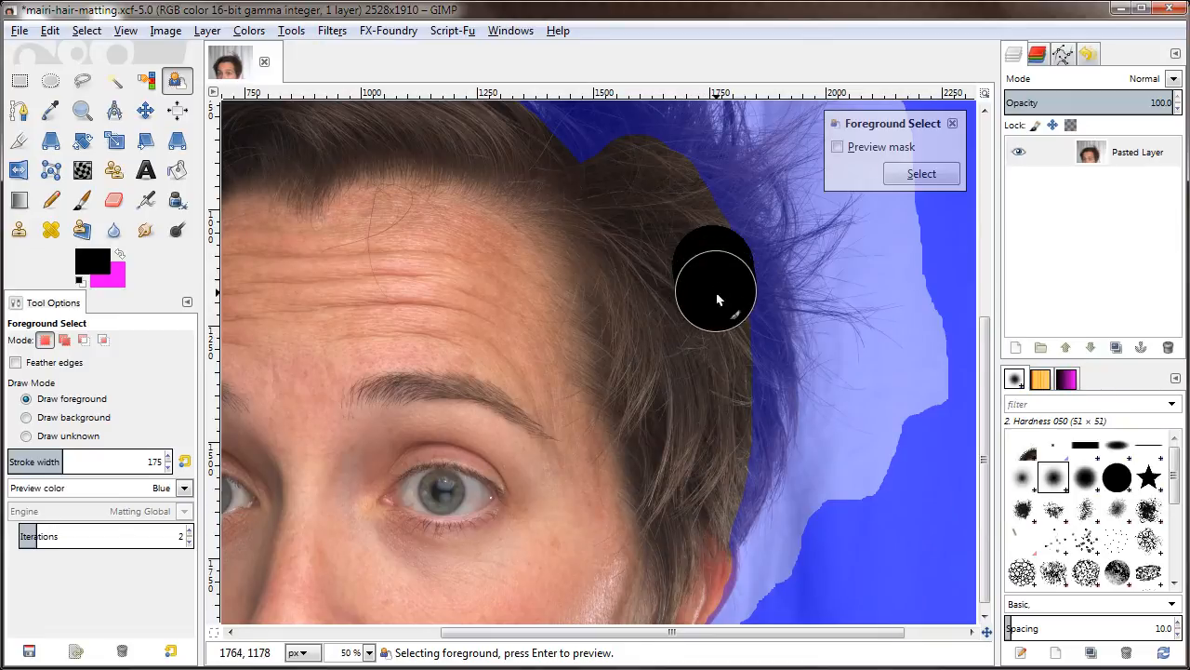
pyautogui.moveTo(714, 284); pyautogui.dragTo(728, 460)
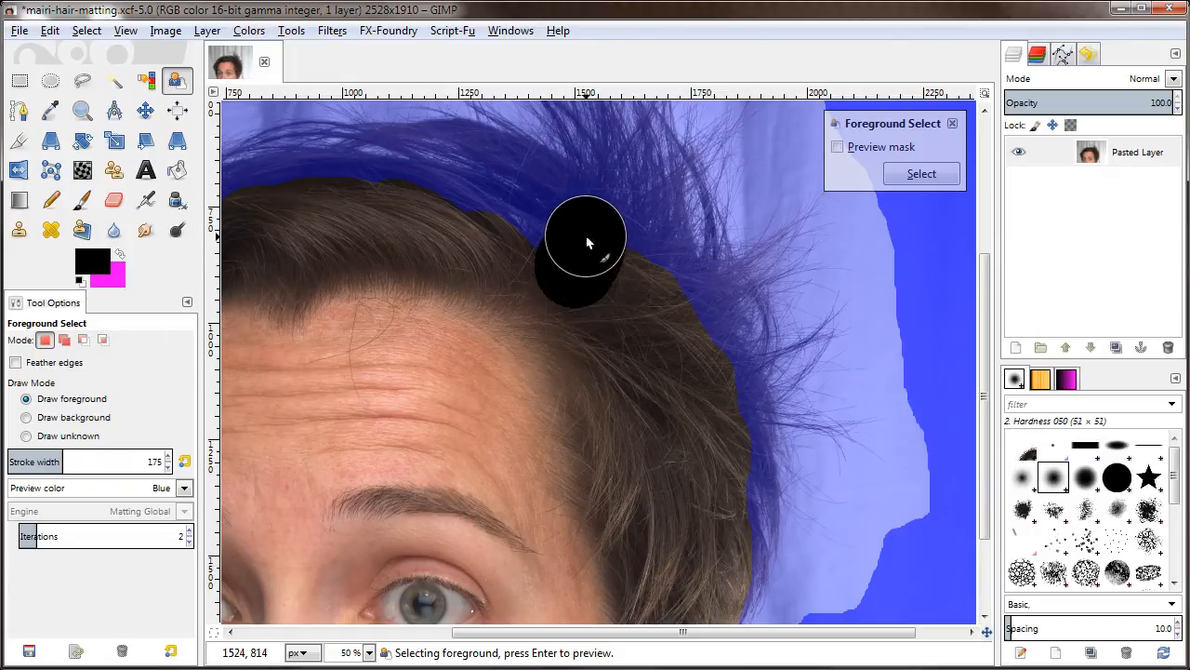
pyautogui.moveTo(586, 241); pyautogui.dragTo(679, 321)
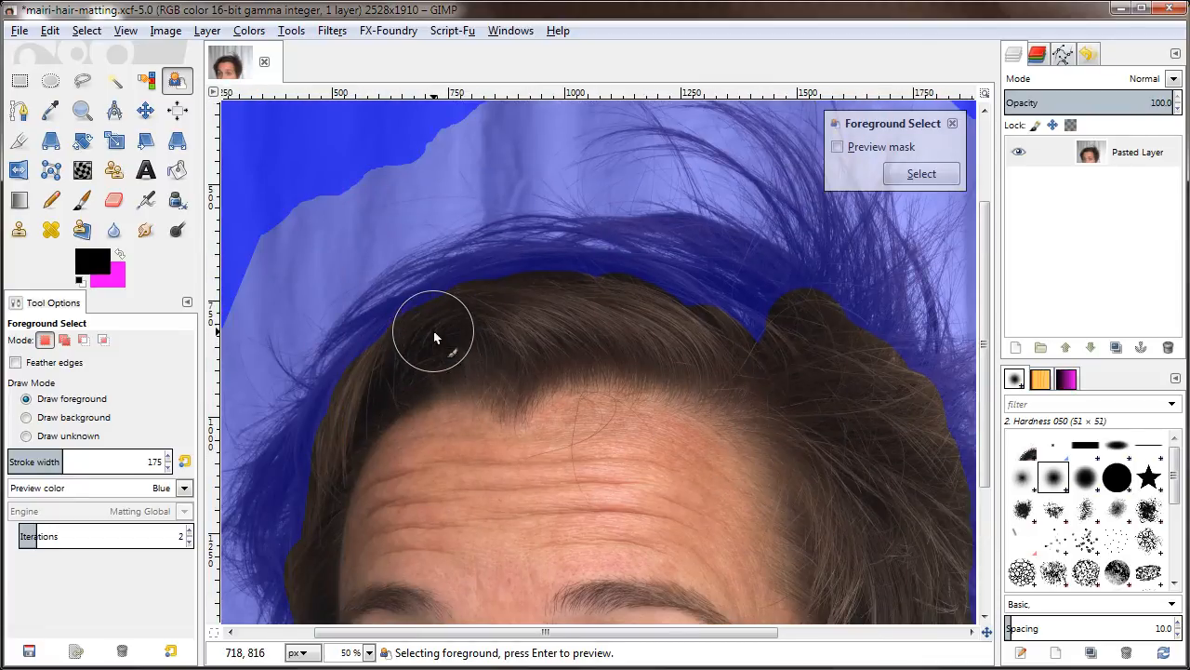
pyautogui.moveTo(432, 330); pyautogui.dragTo(516, 298)
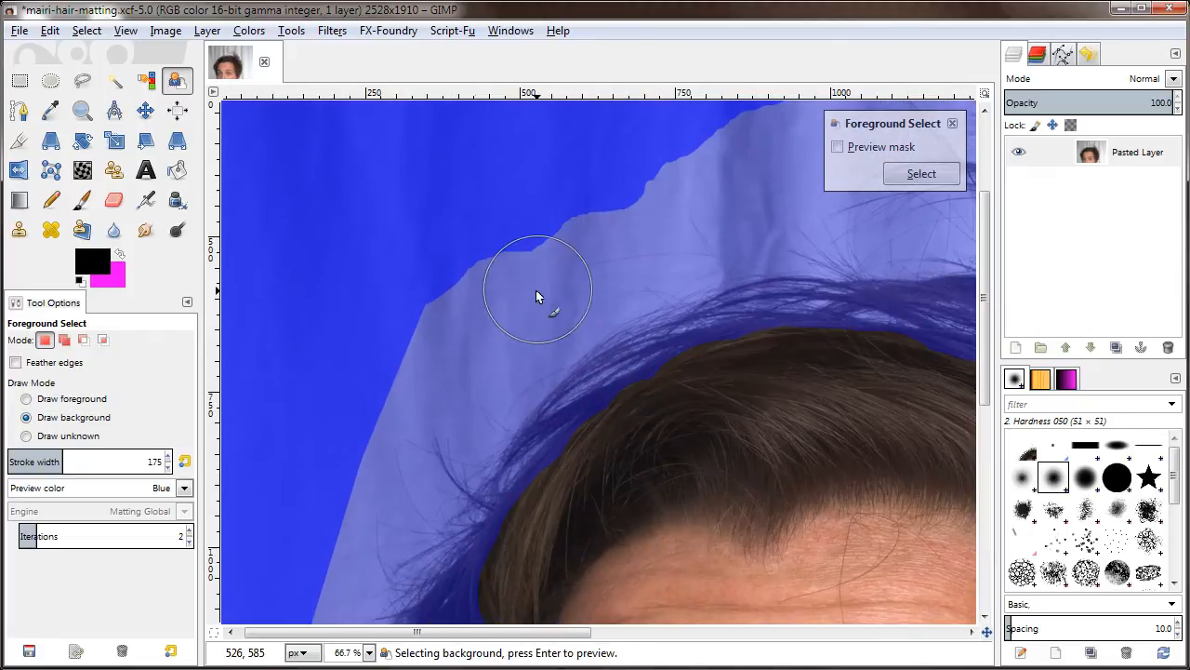
# - Paint a background stroke over the backdrop near the hair tips
pyautogui.moveTo(534, 295); pyautogui.dragTo(579, 179)
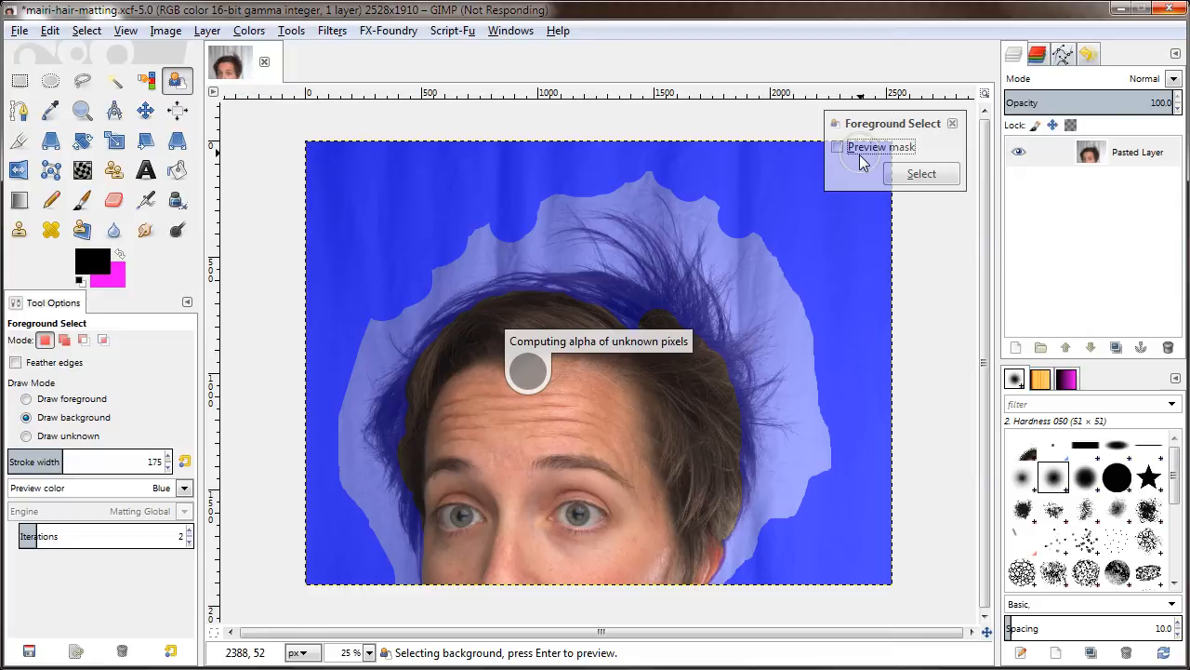
# - Convert the refined matte into a selection, then open the Select menu
pyautogui.click(838, 147)
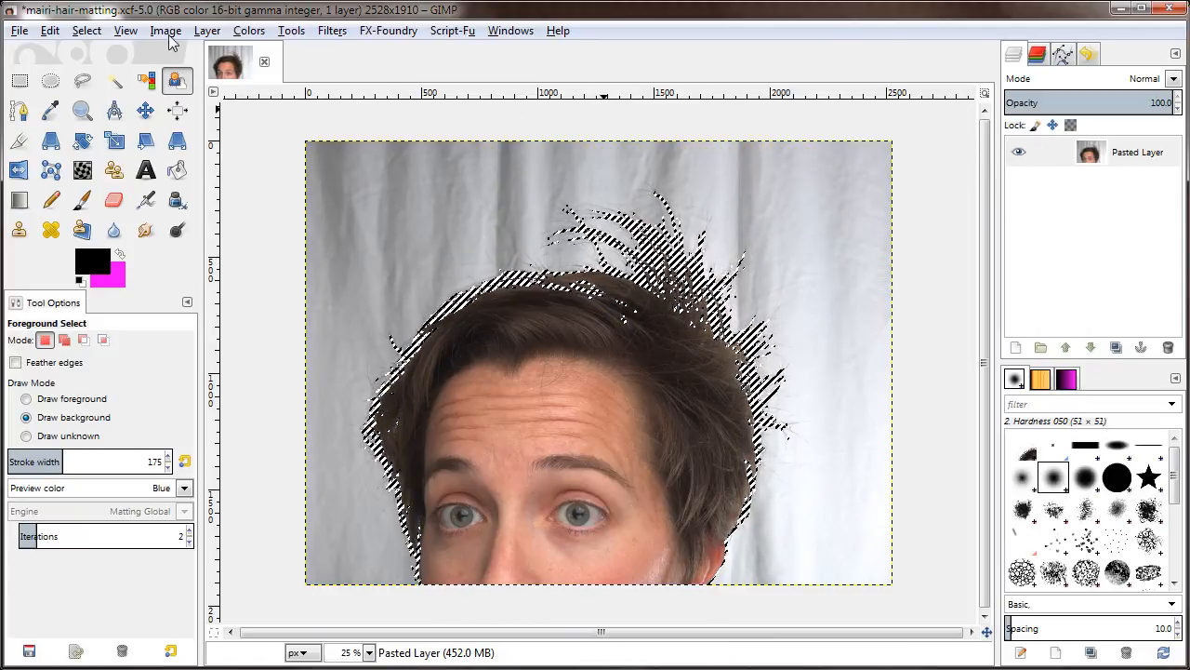
pyautogui.click(165, 30)
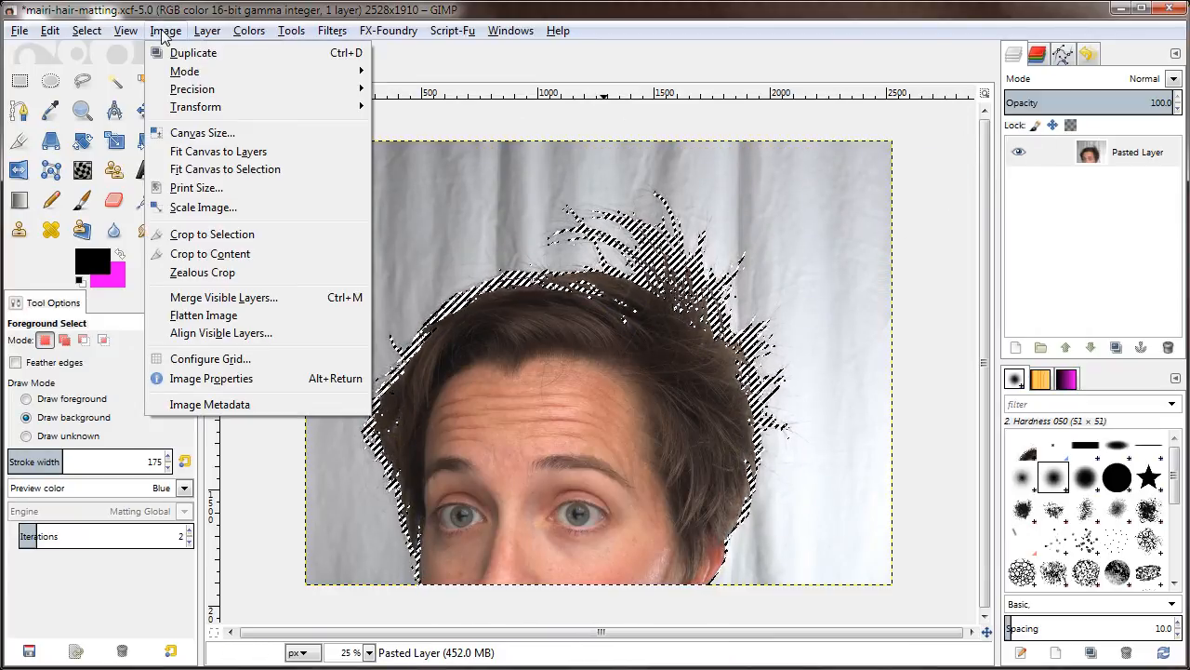
pyautogui.click(85, 31)
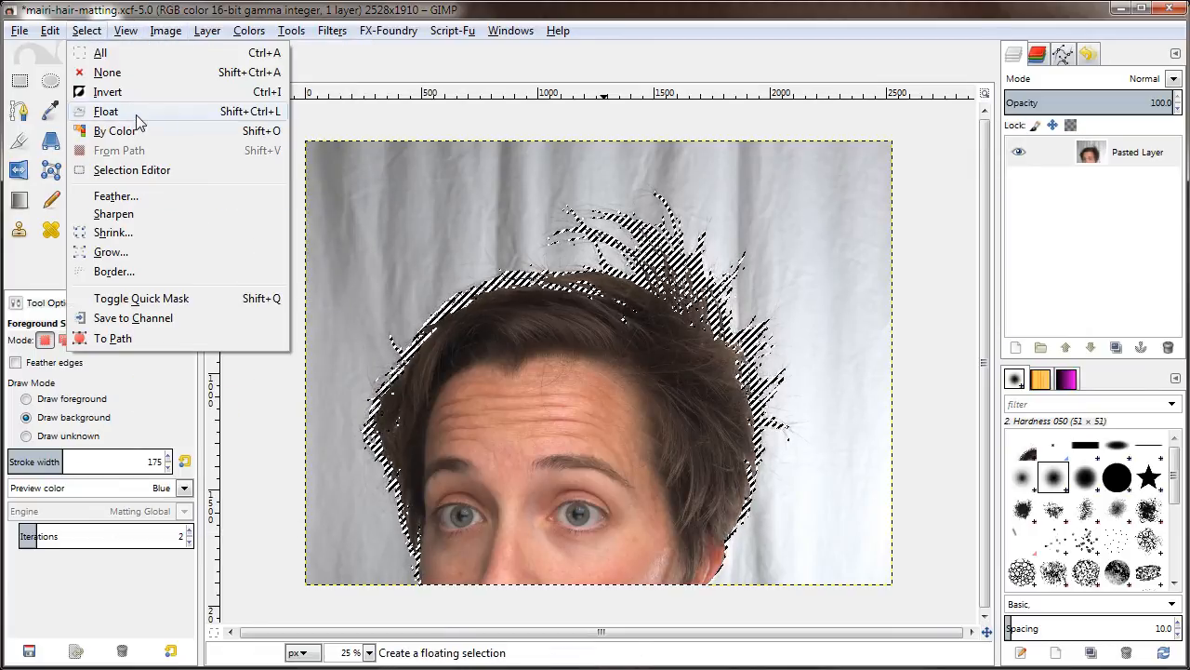